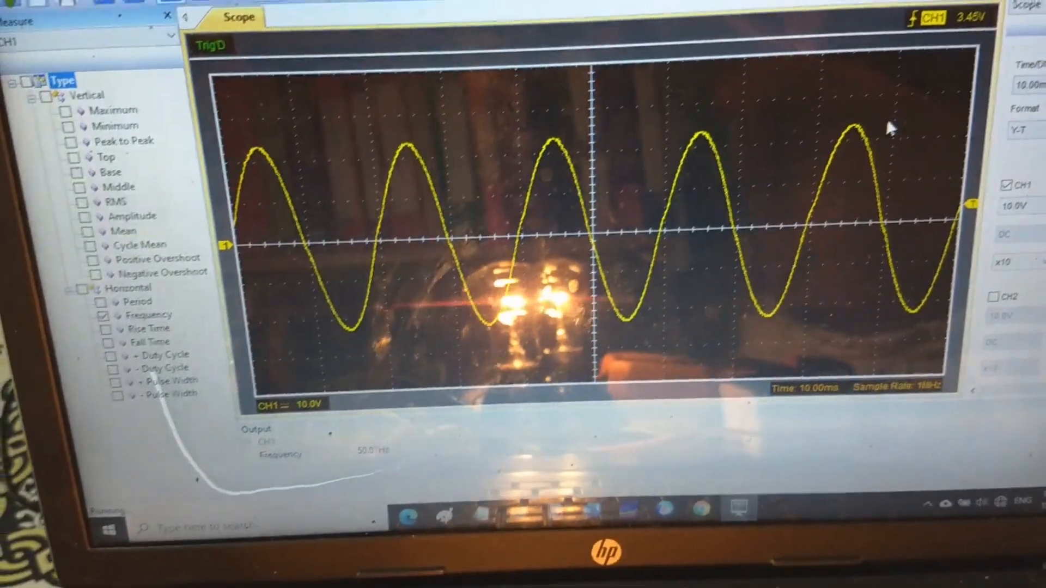
# Set Time/DIV to 500 ms and stop acquisition during the grid-to-inverter switchover.
pyautogui.click(933, 164)
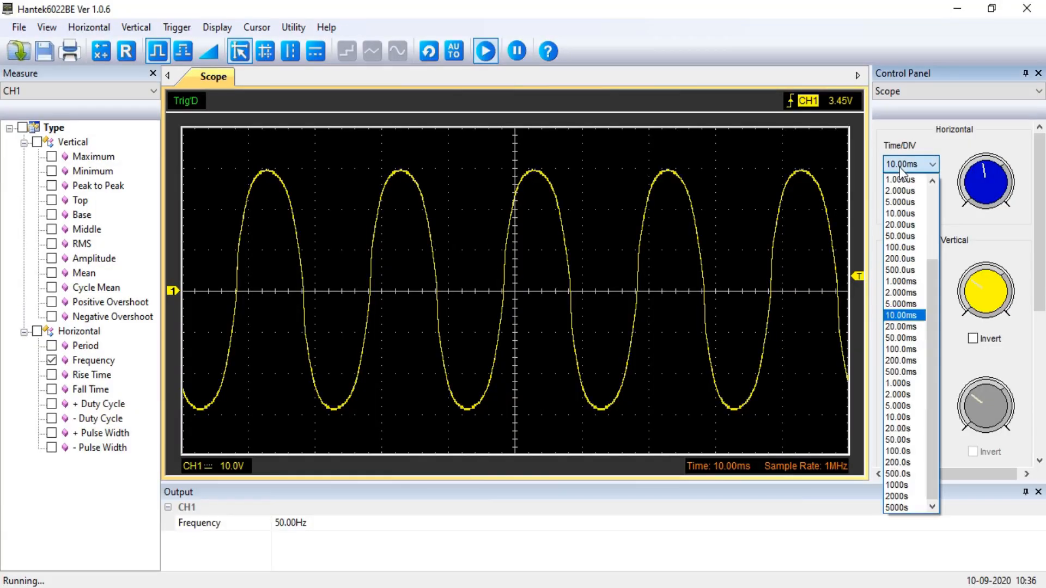
pyautogui.click(901, 372)
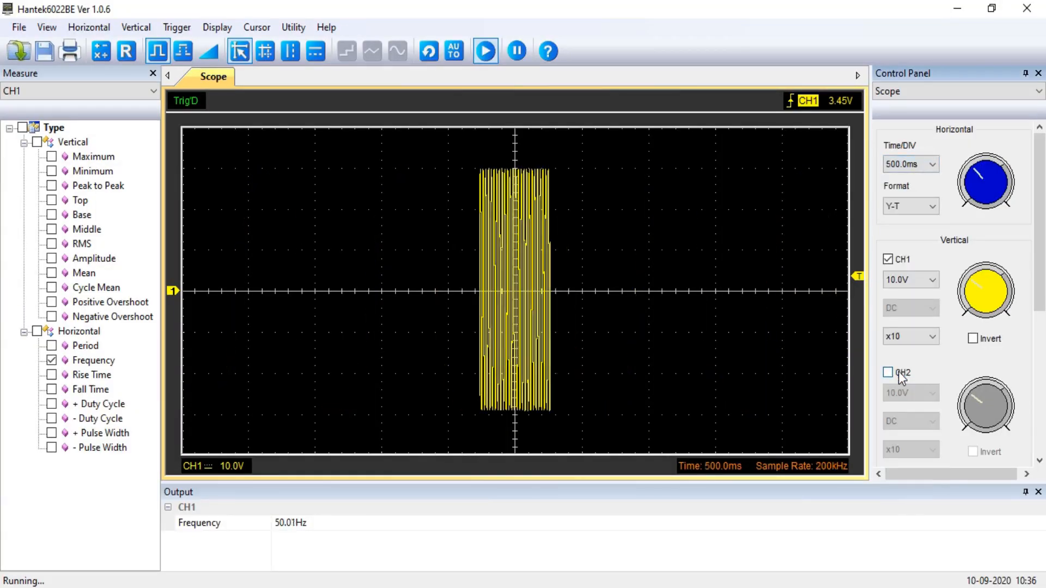
pyautogui.moveTo(543, 185)
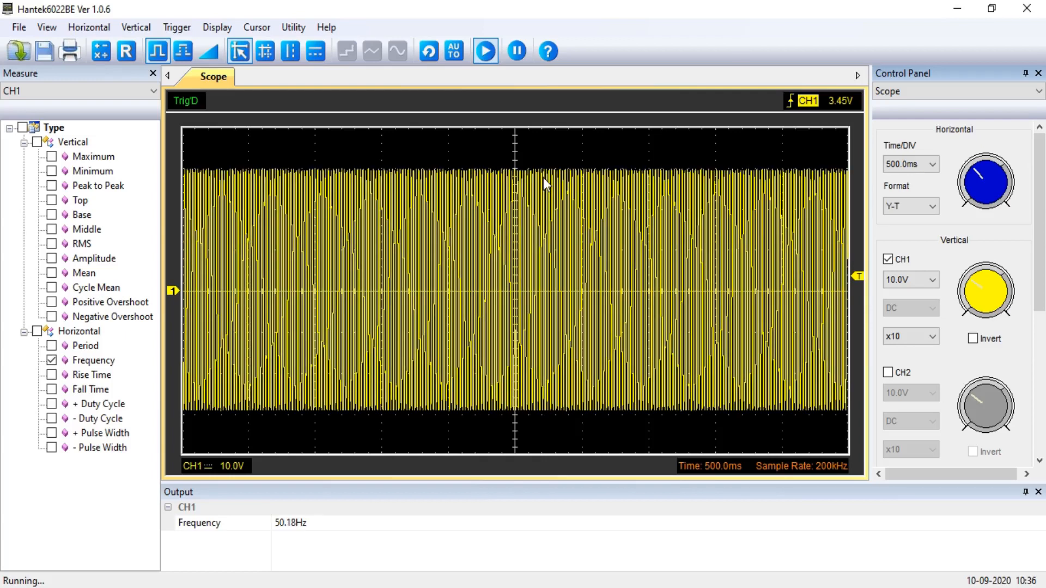
pyautogui.click(516, 51)
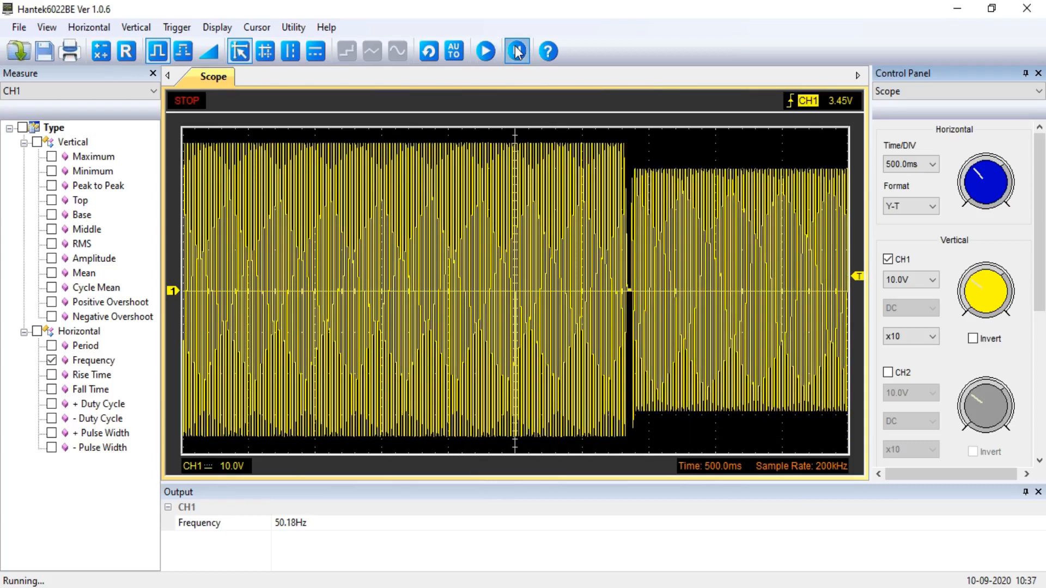
pyautogui.click(515, 51)
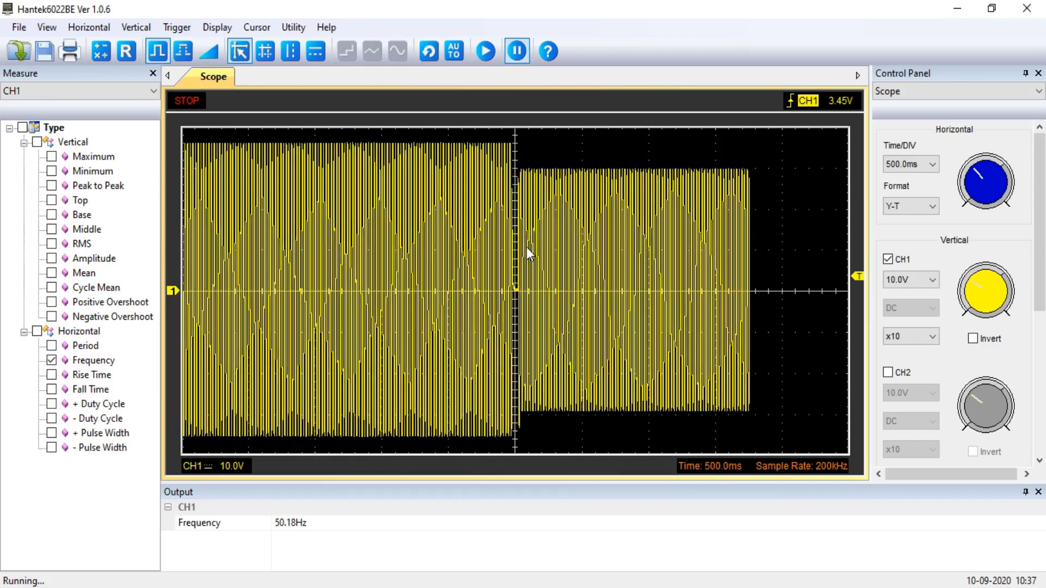
# Change Time/DIV to 50 ms to reveal the brief gap in the frozen sine.
pyautogui.click(909, 164)
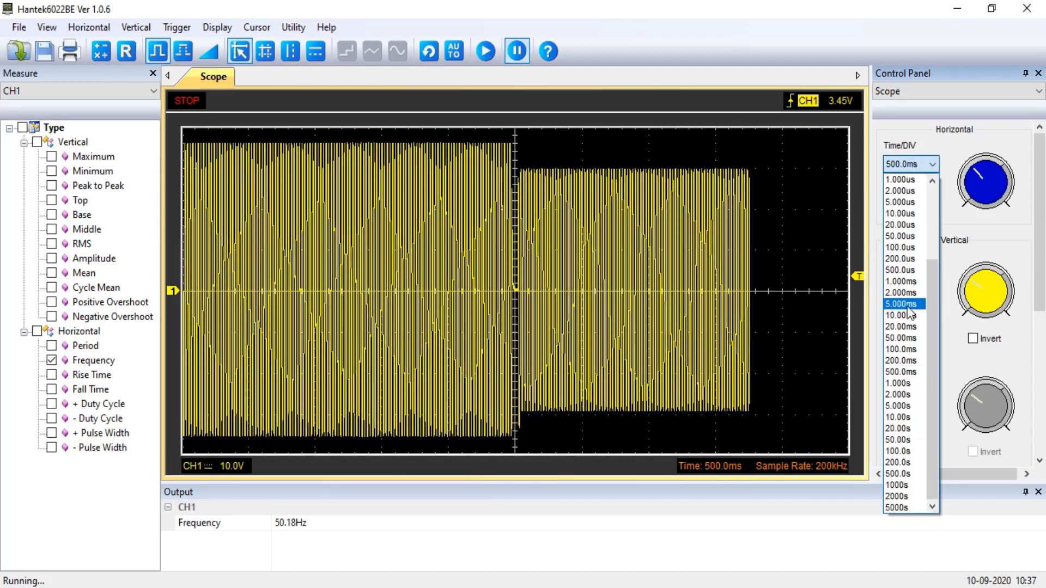
pyautogui.click(902, 337)
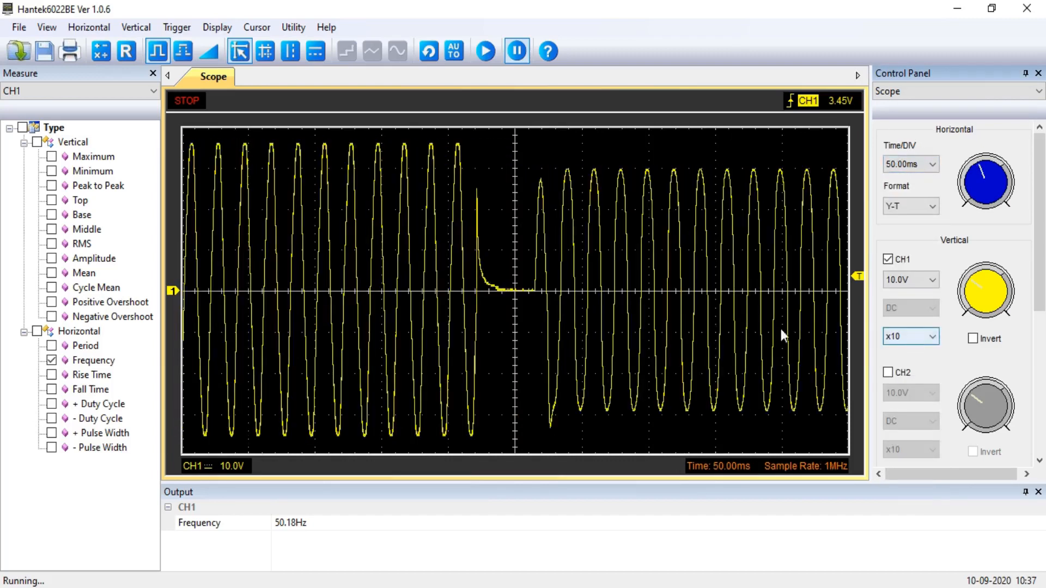